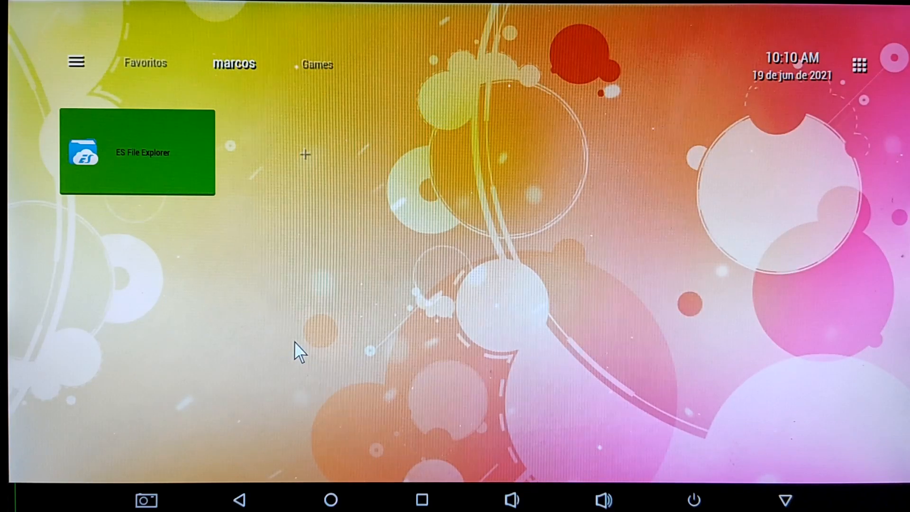
{"action": "mouse_move", "coordinate": [194, 227]}
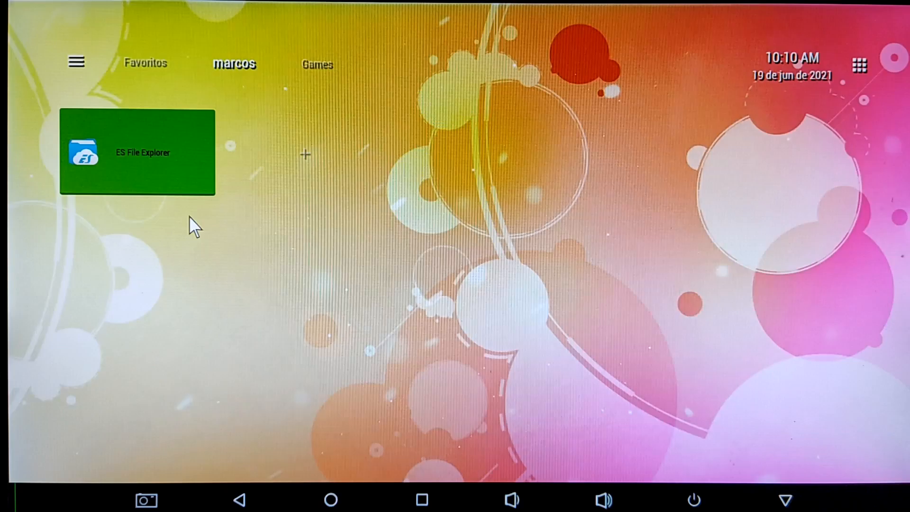
{"action": "mouse_move", "coordinate": [171, 230]}
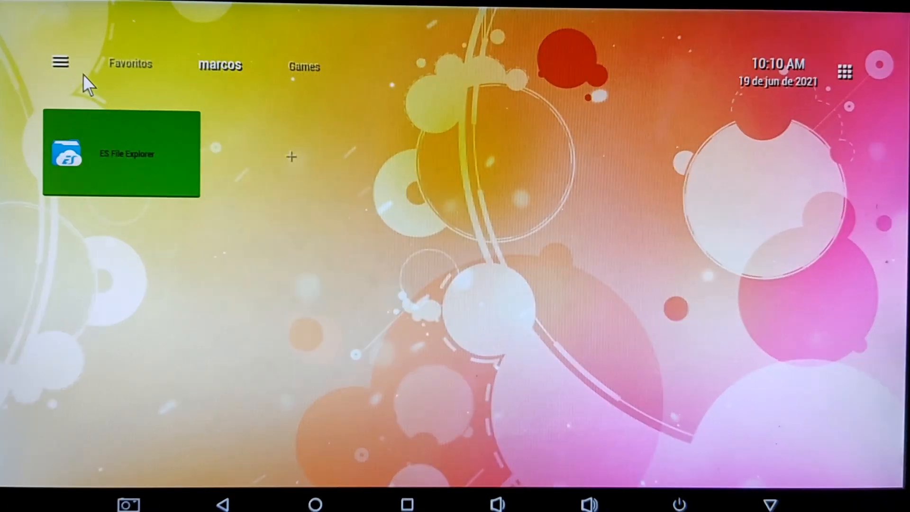
{"action": "mouse_move", "coordinate": [145, 159]}
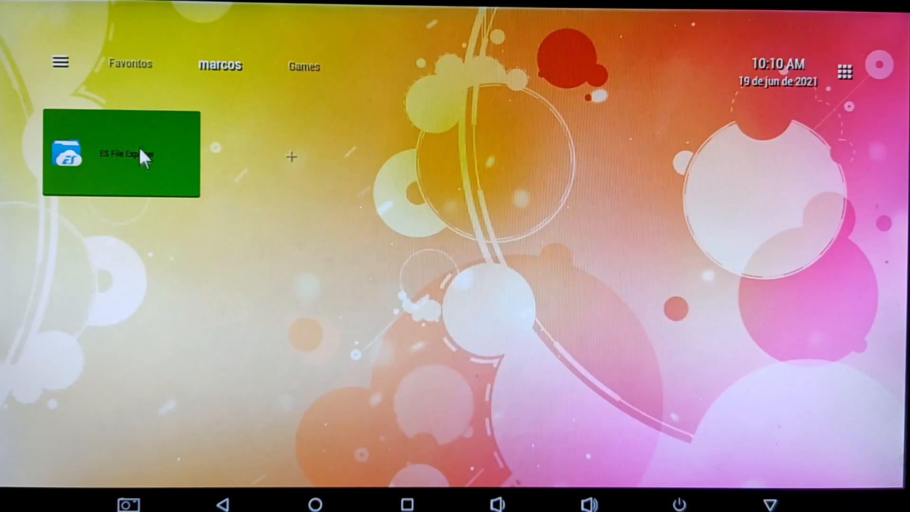
- Launch ES File Explorer and copy libamplayer.so from the Download folder
{"action": "left_click", "coordinate": [121, 154]}
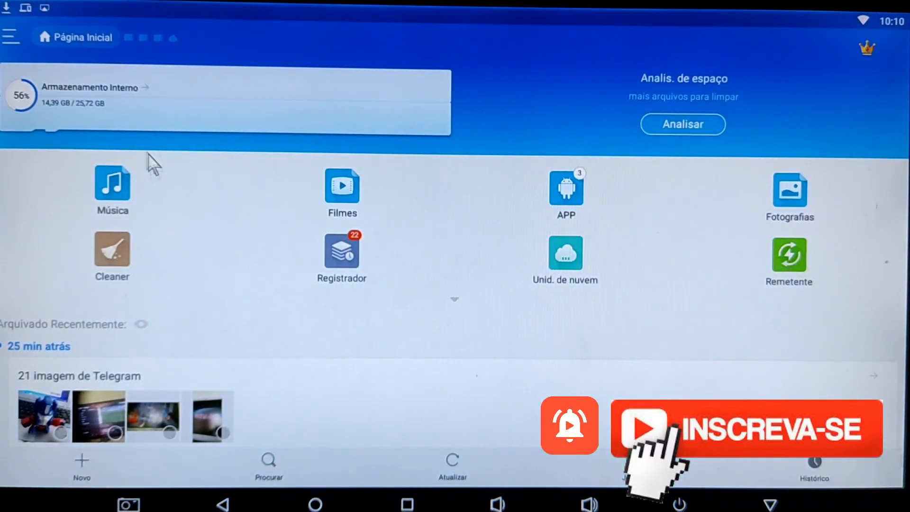
{"action": "mouse_move", "coordinate": [33, 27]}
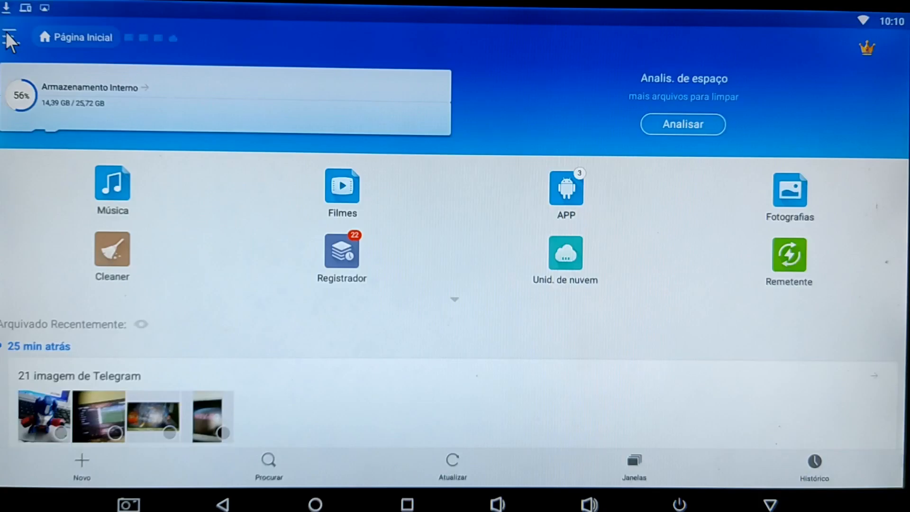
{"action": "left_click", "coordinate": [10, 38]}
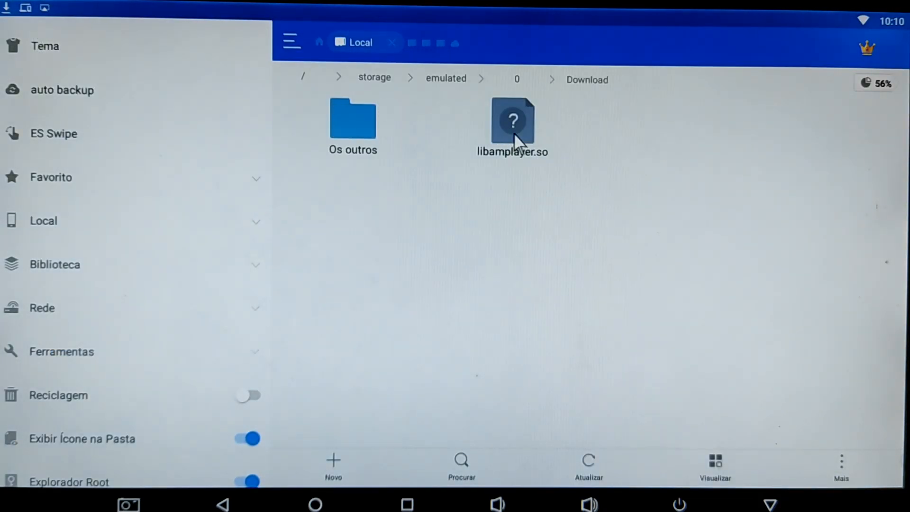
{"action": "left_click", "coordinate": [511, 120]}
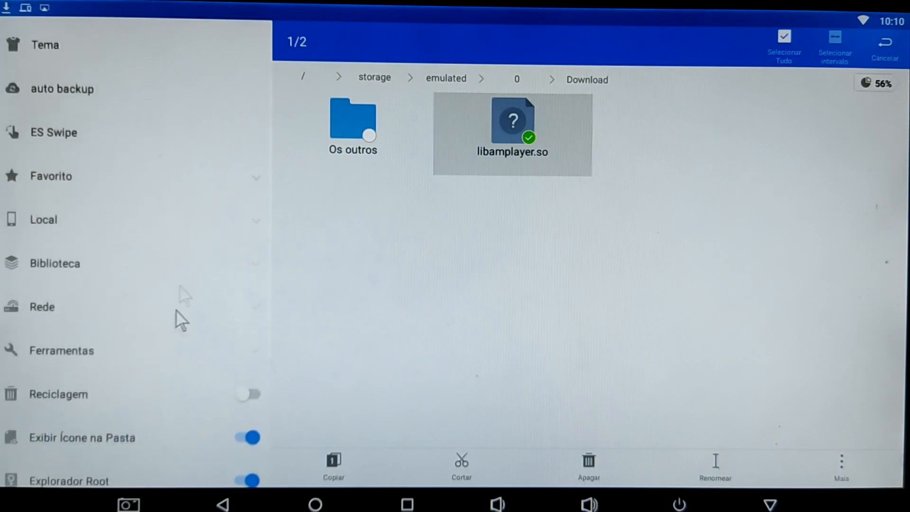
{"action": "scroll", "scroll_direction": "down", "scroll_amount": 3}
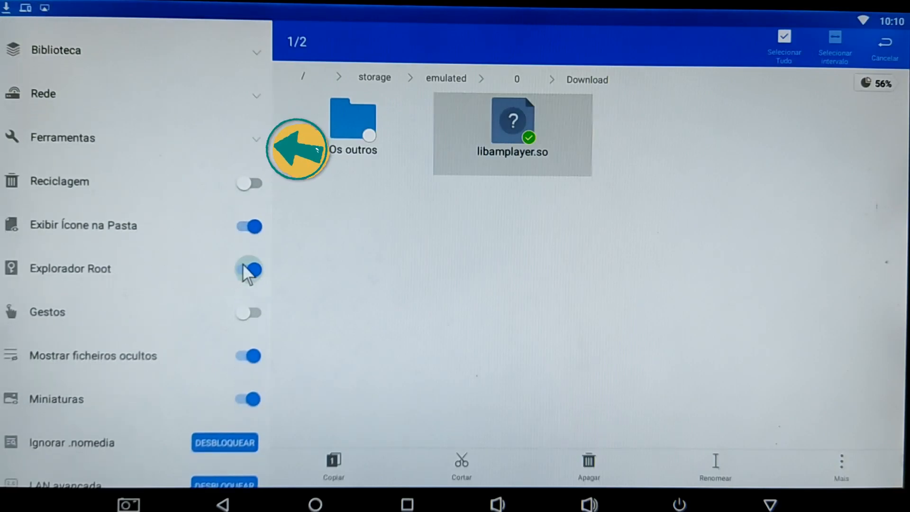
{"action": "left_click", "coordinate": [249, 268]}
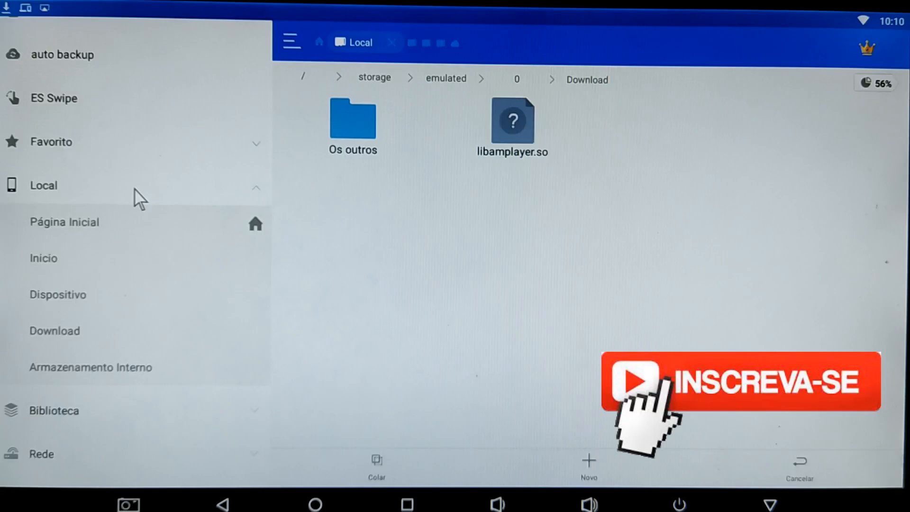
{"action": "mouse_move", "coordinate": [58, 304]}
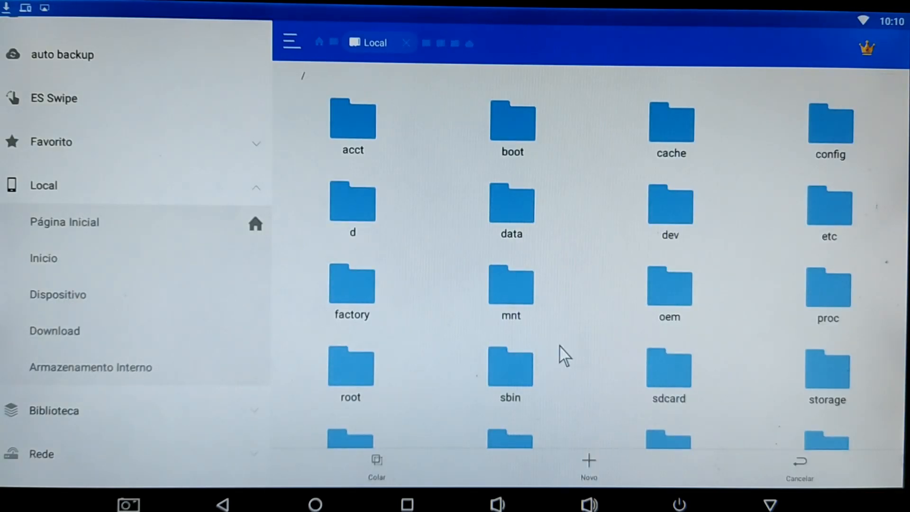
- Navigate to /system, select the lib folder and open its More options
{"action": "scroll", "scroll_direction": "down", "scroll_amount": 3}
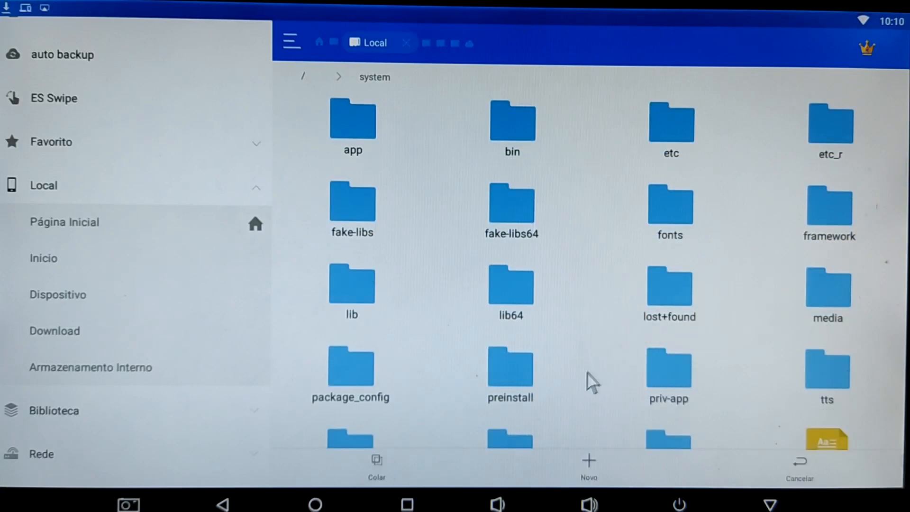
{"action": "left_click", "coordinate": [352, 285]}
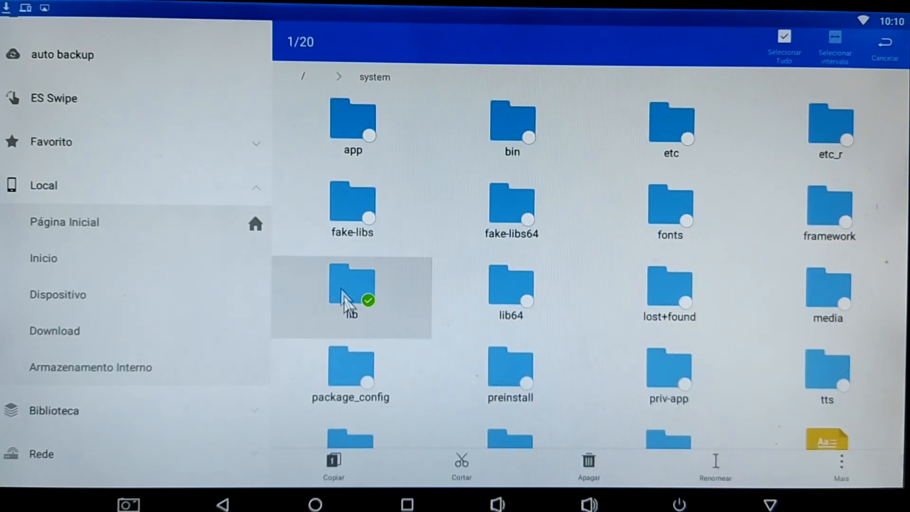
{"action": "left_click", "coordinate": [841, 464]}
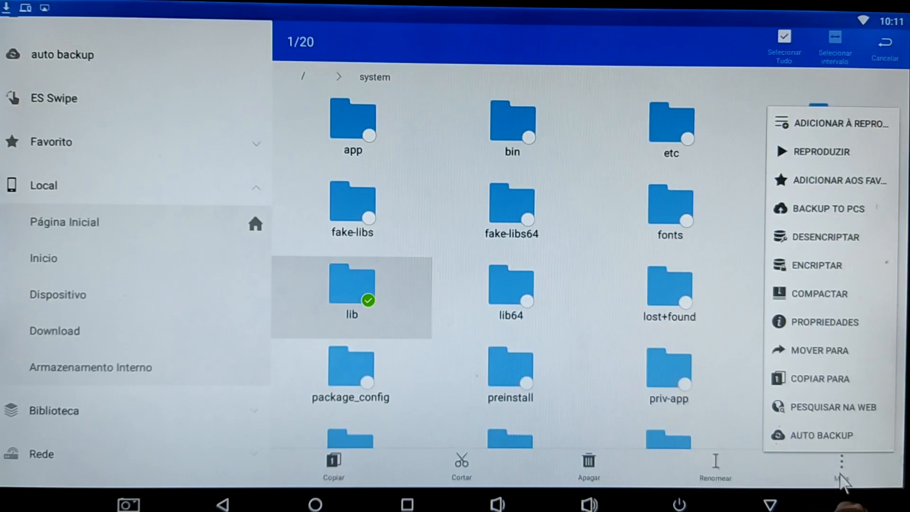
- Grant group and others write permission on /system/lib in its Properties, then dismiss the dialog
{"action": "left_click", "coordinate": [828, 321]}
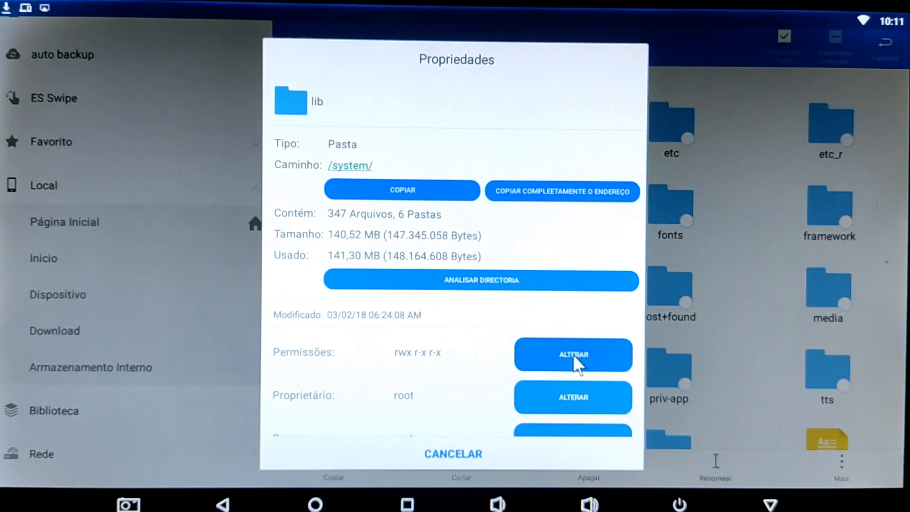
{"action": "left_click", "coordinate": [572, 355]}
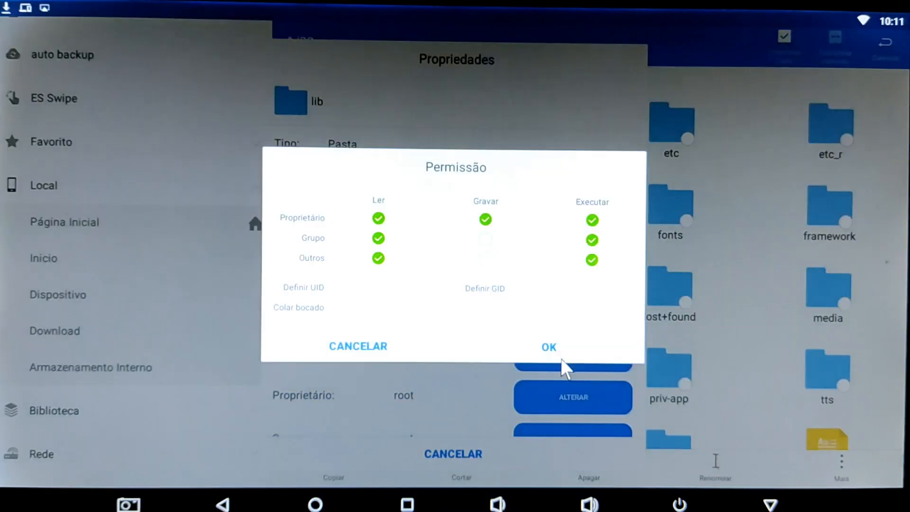
{"action": "left_click", "coordinate": [486, 239]}
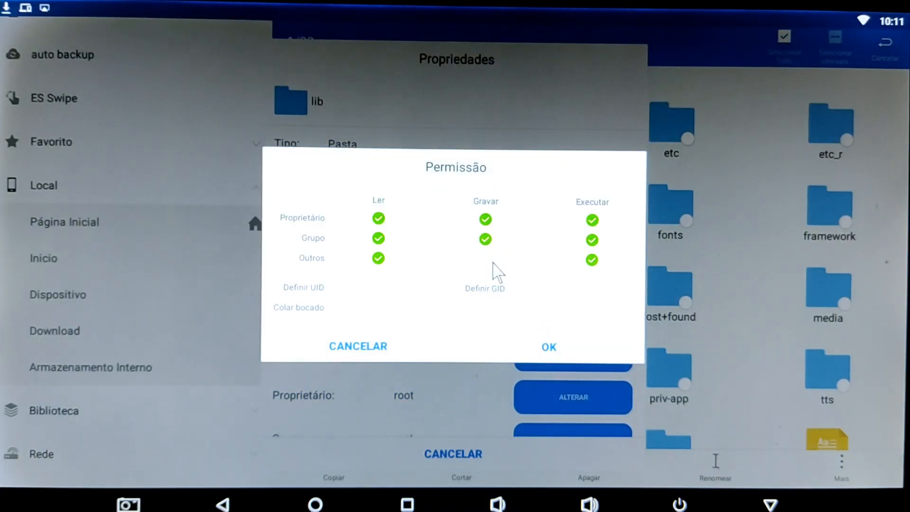
{"action": "left_click", "coordinate": [485, 259]}
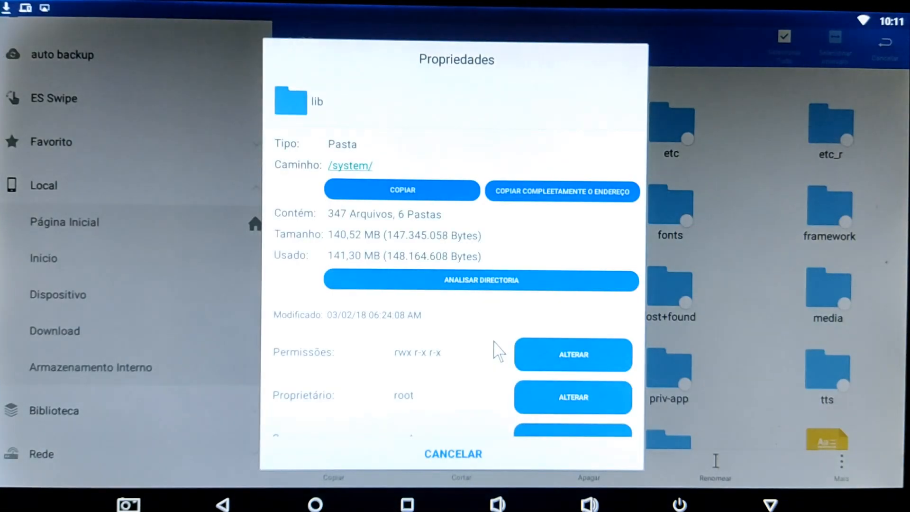
{"action": "left_click", "coordinate": [452, 453]}
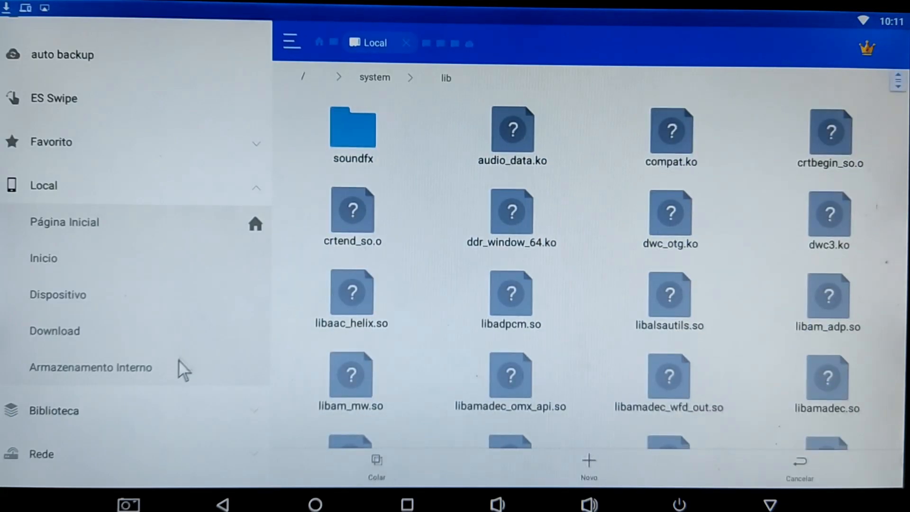
- In Root Explorer's Mount R/W settings, set /, /system and /tee to read-write
{"action": "scroll", "scroll_direction": "down", "scroll_amount": 3}
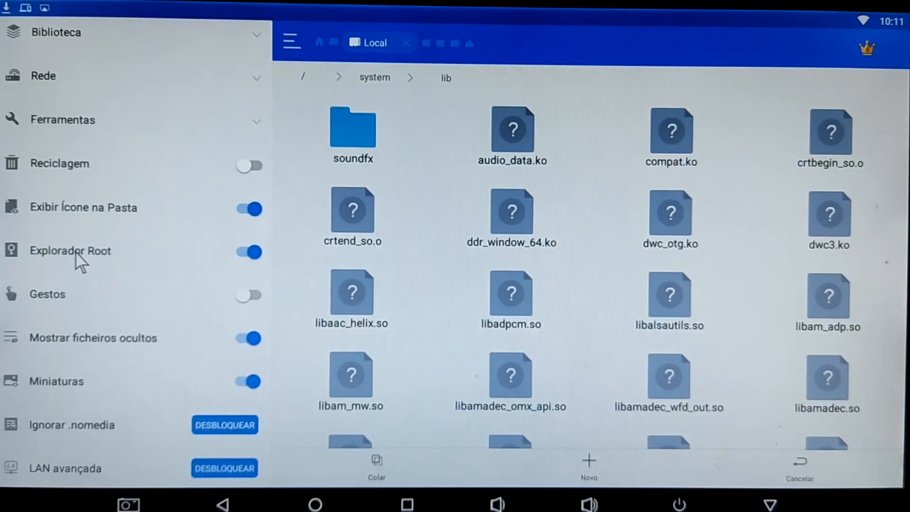
{"action": "left_click", "coordinate": [70, 251]}
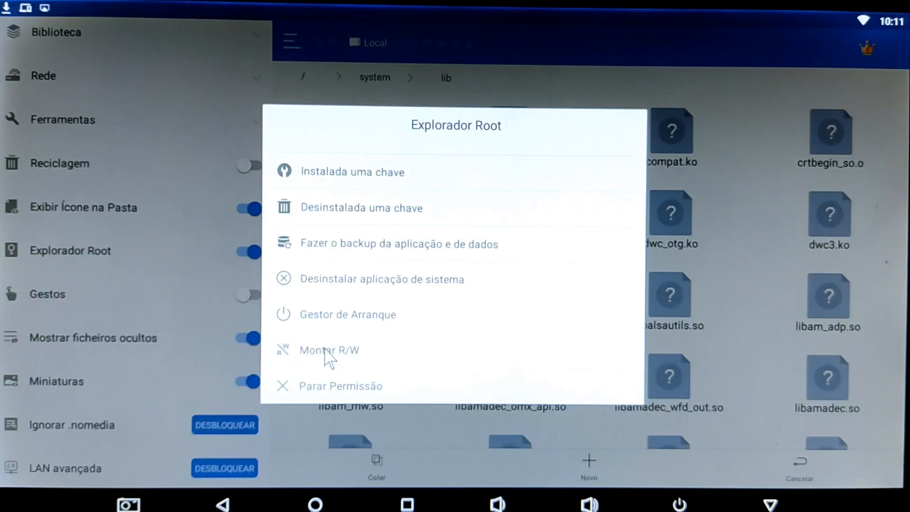
{"action": "left_click", "coordinate": [328, 350]}
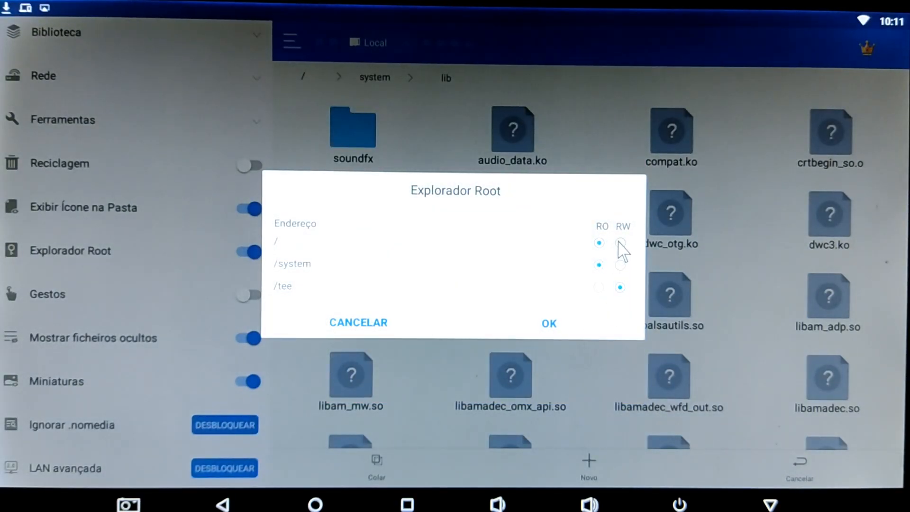
{"action": "left_click", "coordinate": [620, 242]}
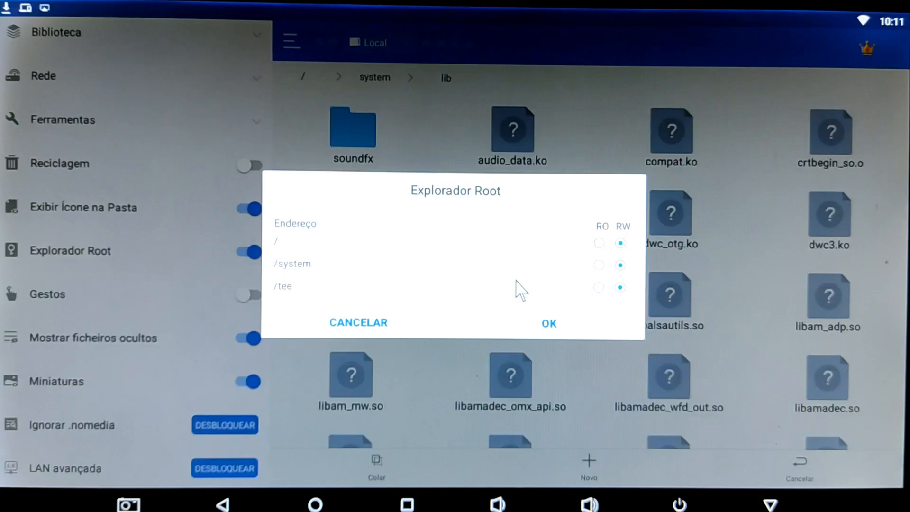
{"action": "mouse_move", "coordinate": [250, 14]}
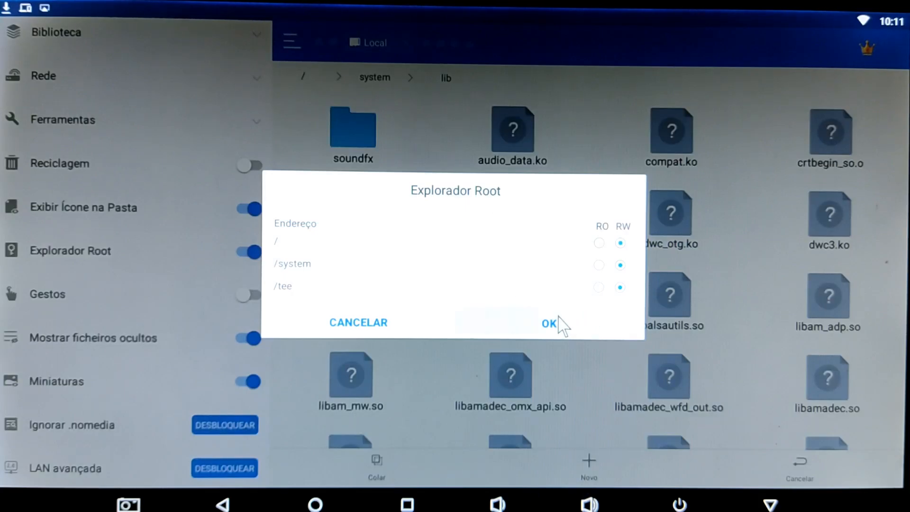
- Confirm the R/W mount and paste libamplayer.so into /system/lib, overwriting the existing file
{"action": "left_click", "coordinate": [548, 323]}
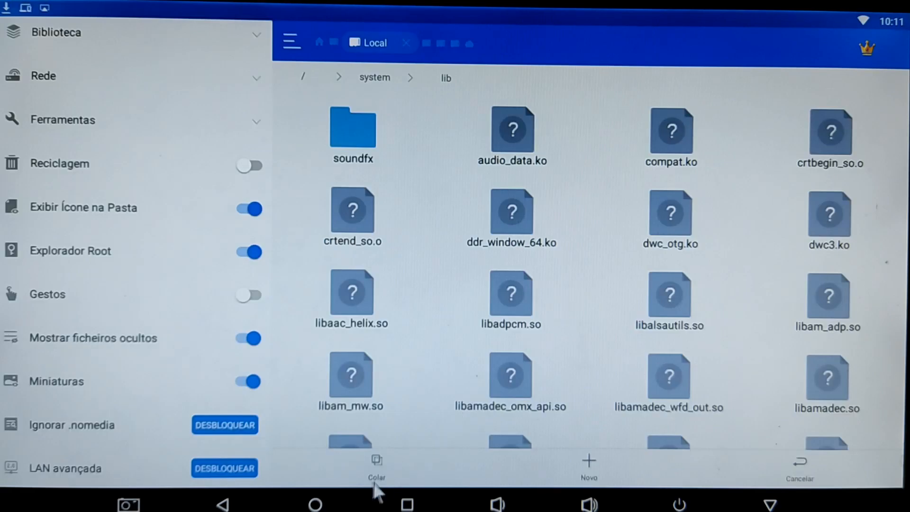
{"action": "left_click", "coordinate": [376, 464]}
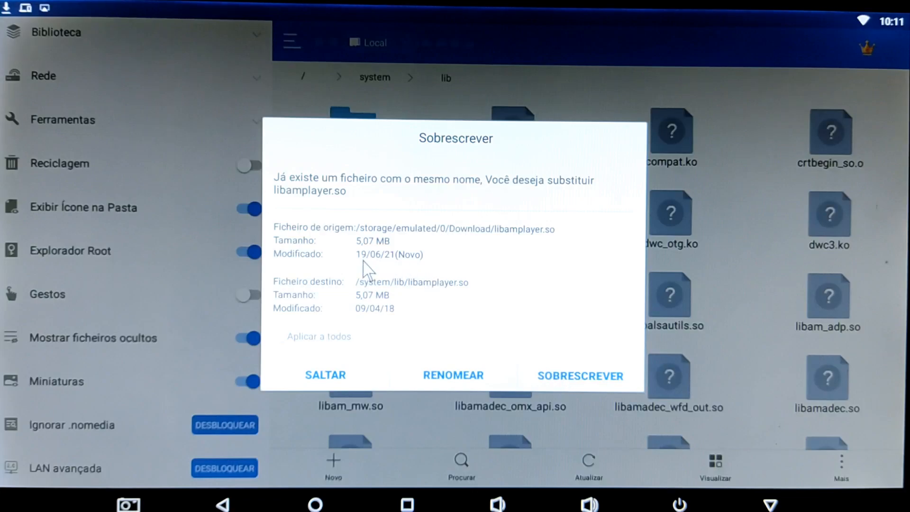
{"action": "mouse_move", "coordinate": [406, 226]}
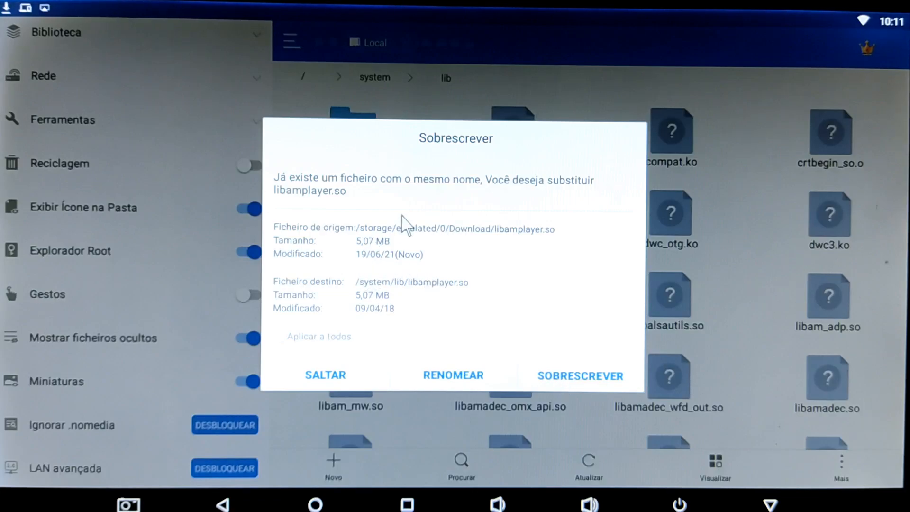
{"action": "mouse_move", "coordinate": [551, 380]}
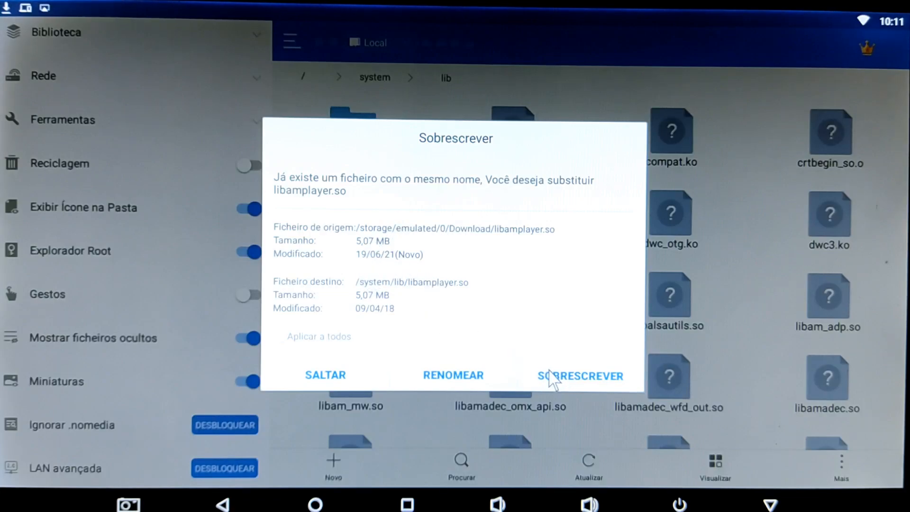
{"action": "left_click", "coordinate": [580, 376]}
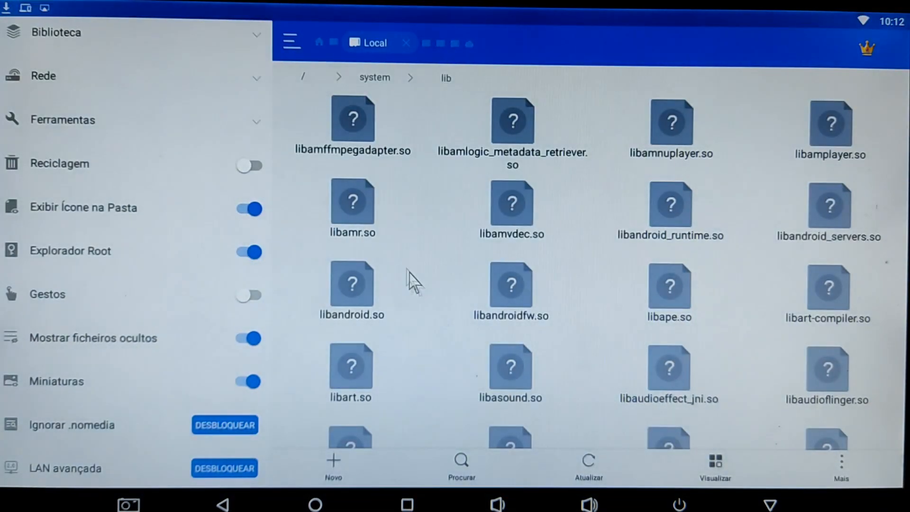
{"action": "mouse_move", "coordinate": [423, 241]}
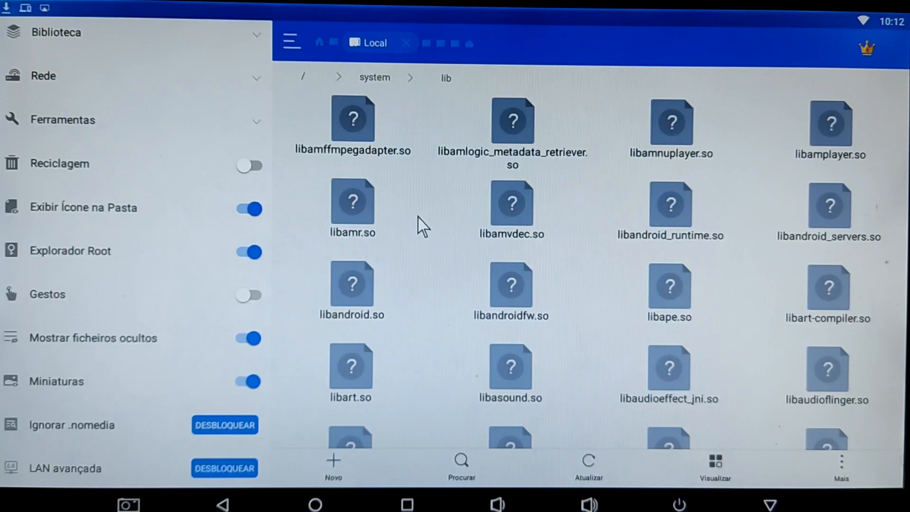
- Return to the Download folder and select libamplayer.so again
{"action": "scroll", "scroll_direction": "down", "scroll_amount": 3}
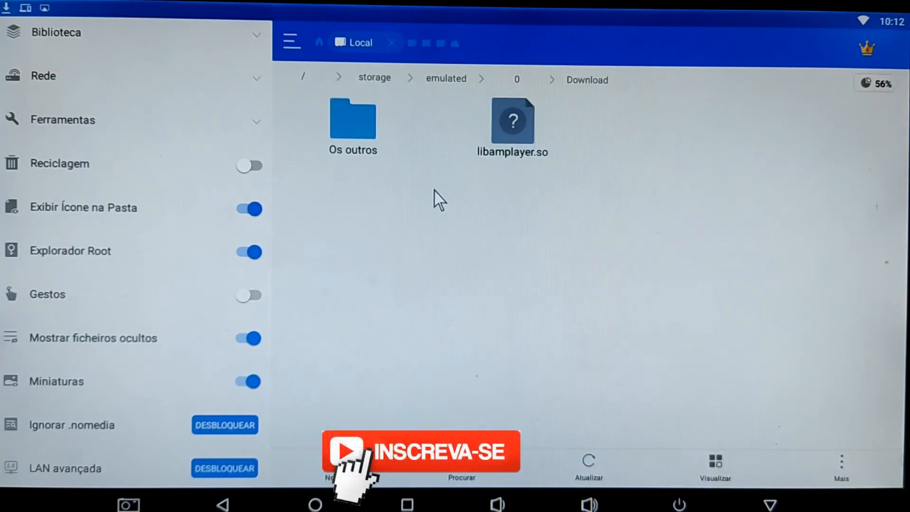
{"action": "left_click", "coordinate": [512, 122]}
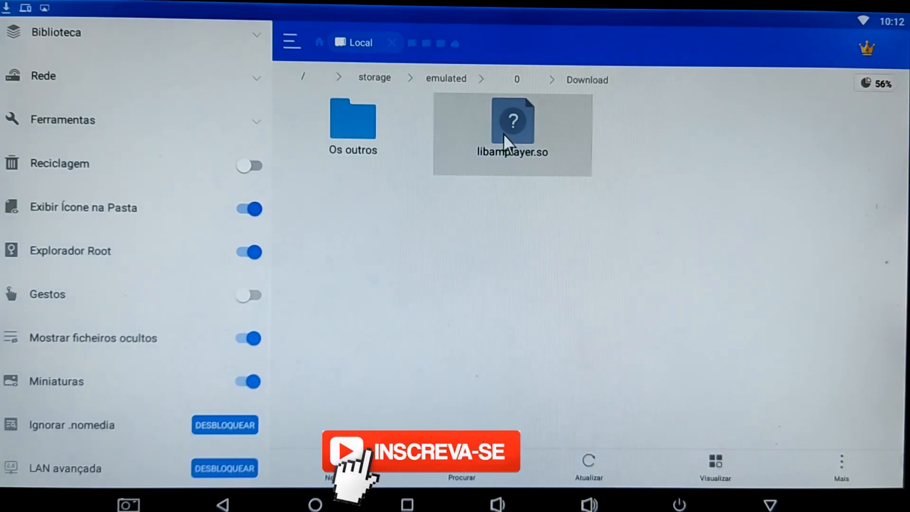
{"action": "left_click", "coordinate": [512, 121]}
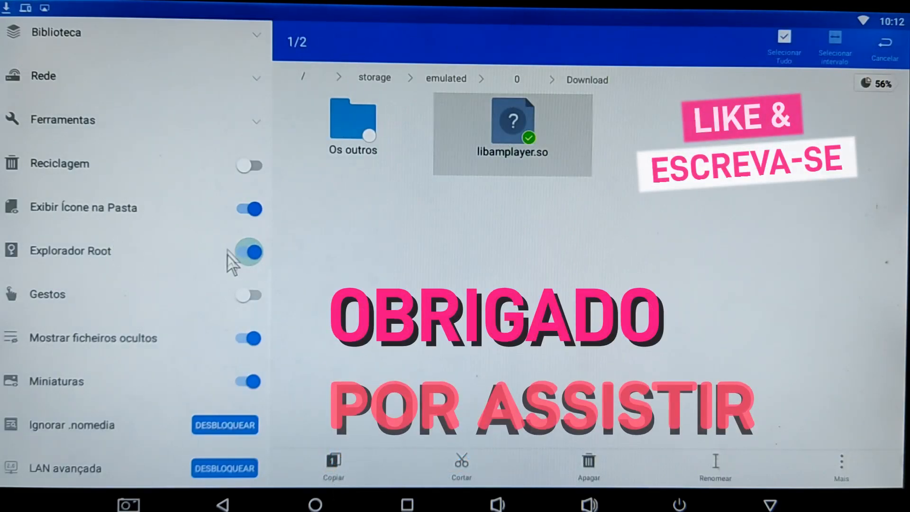
{"action": "left_click", "coordinate": [250, 252]}
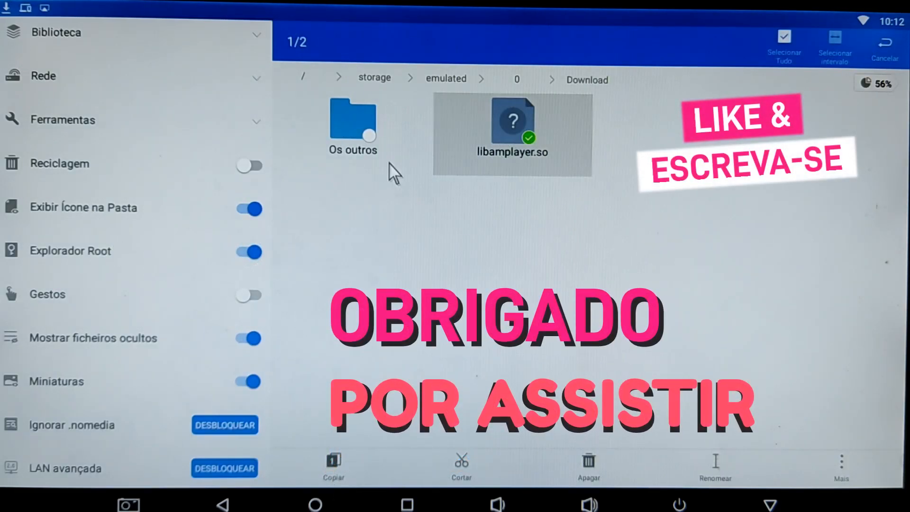